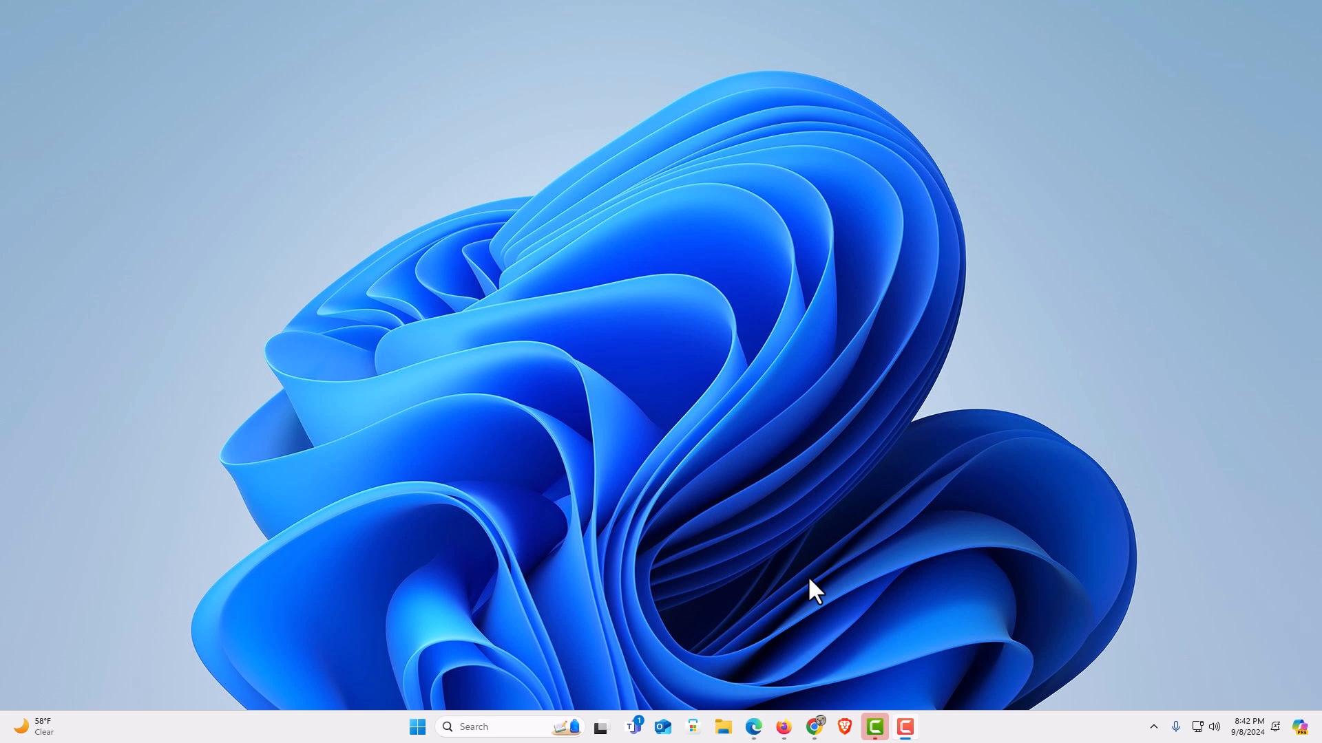
mouse_move(902, 639)
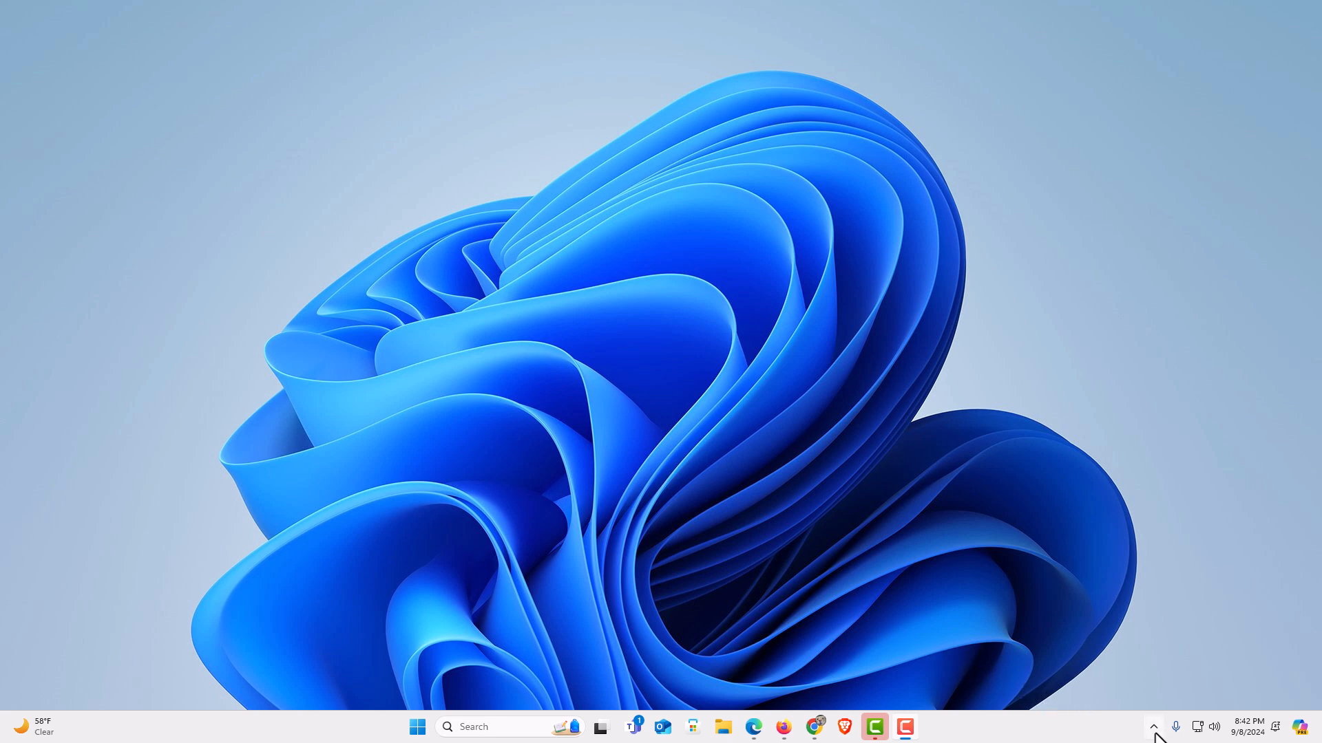
mouse_move(1162, 741)
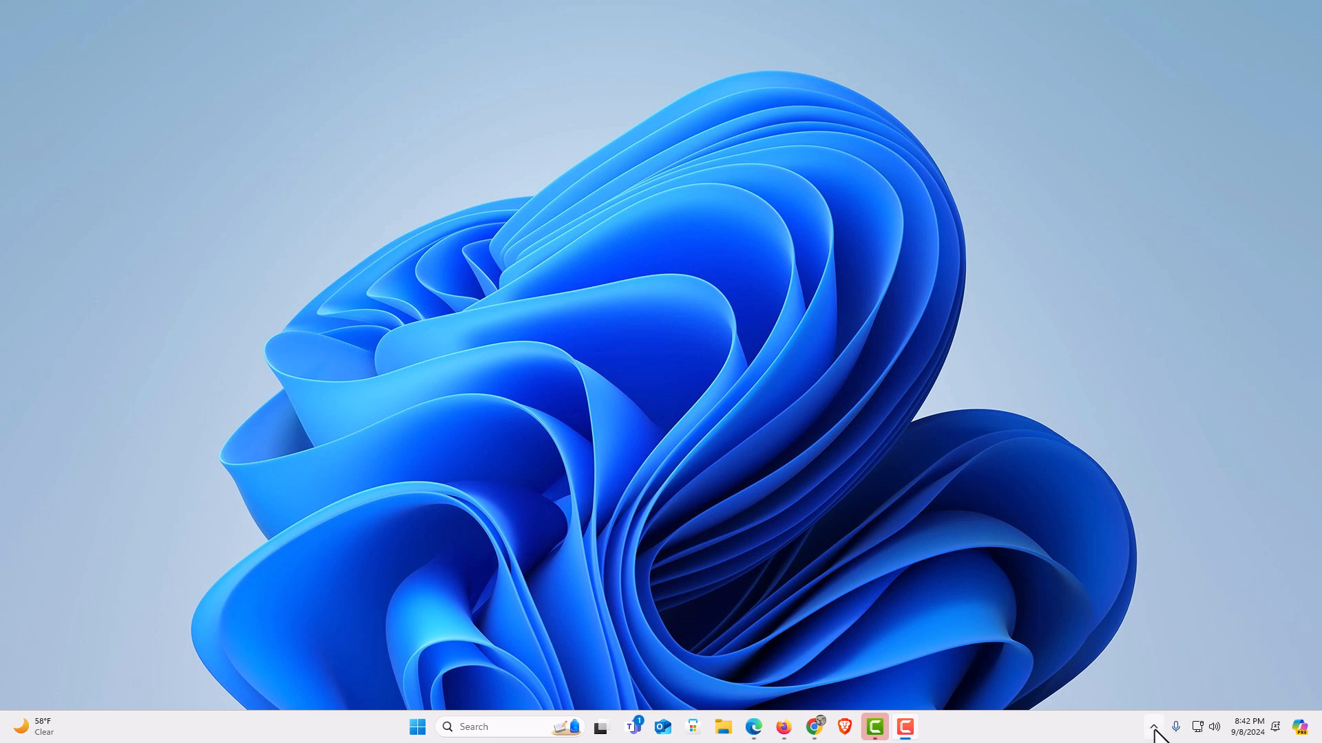
Launch Settings from the Start button's right-click quick link menu.
click(1154, 727)
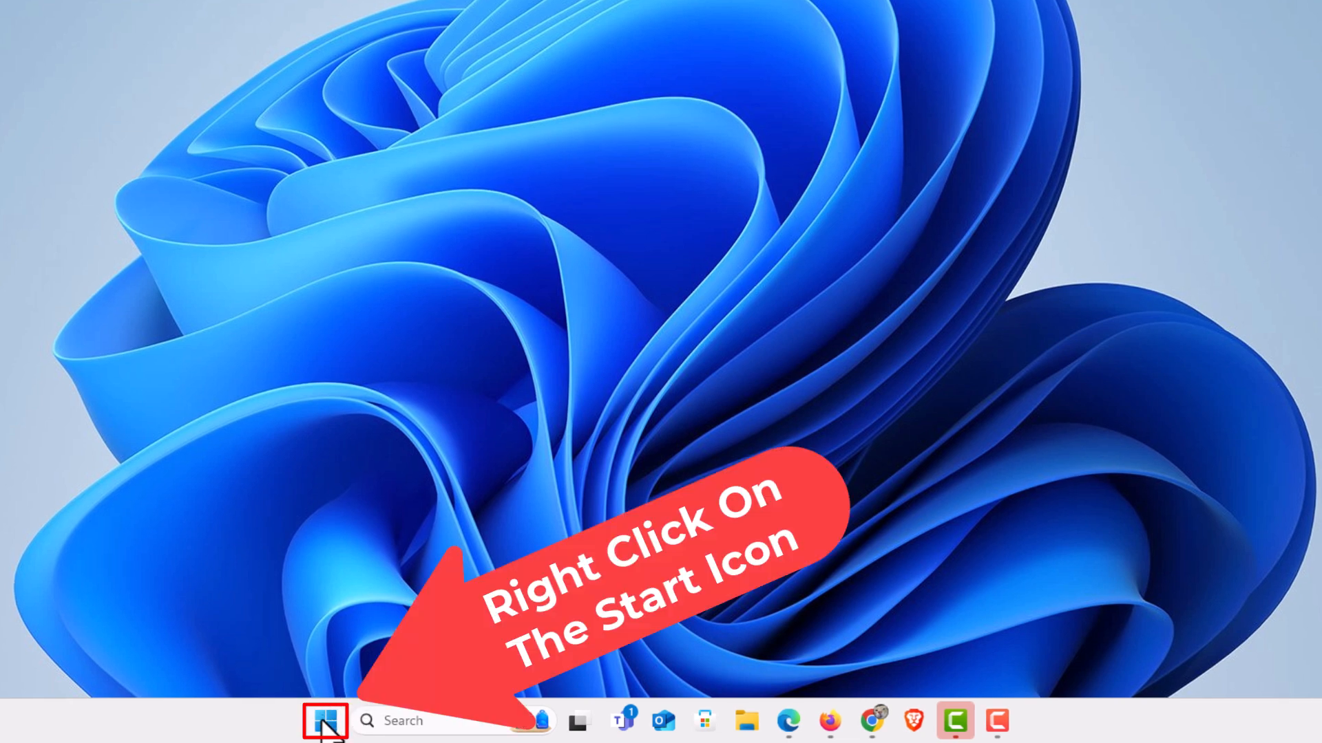
mouse_move(325, 720)
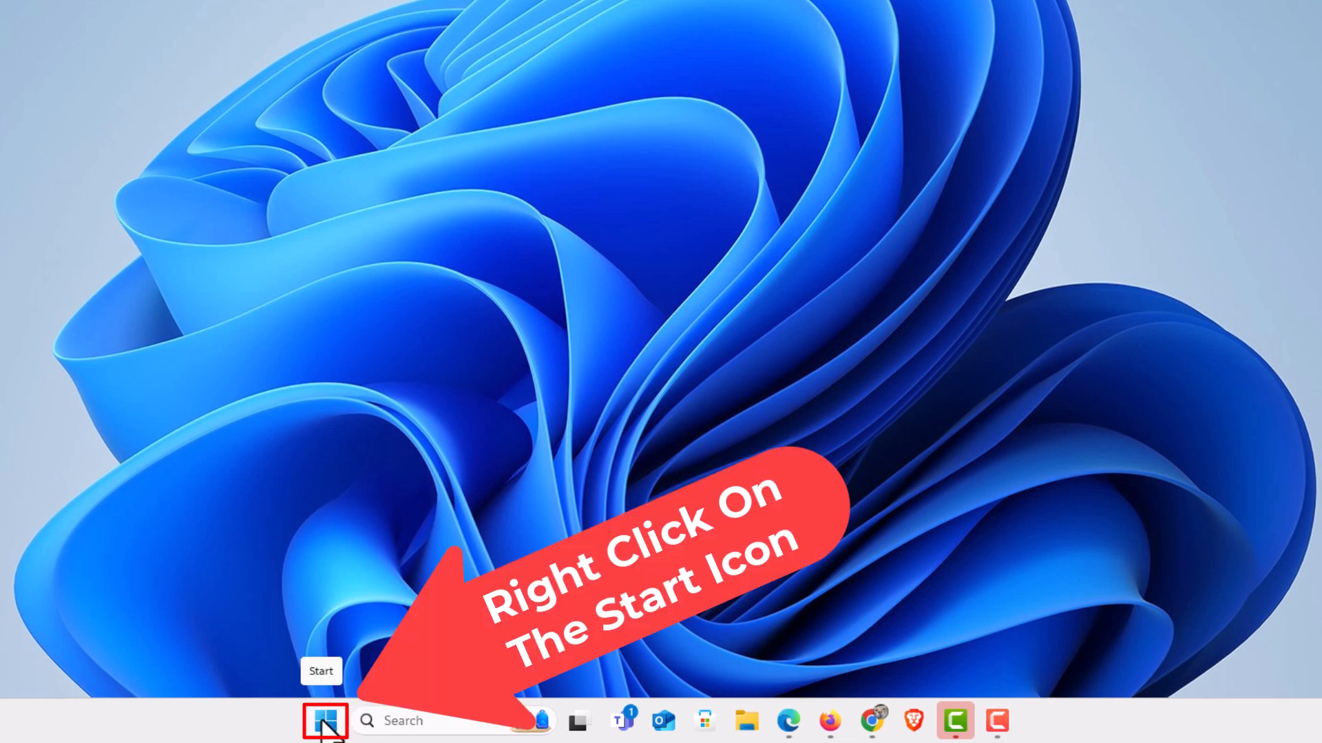
right_click(324, 720)
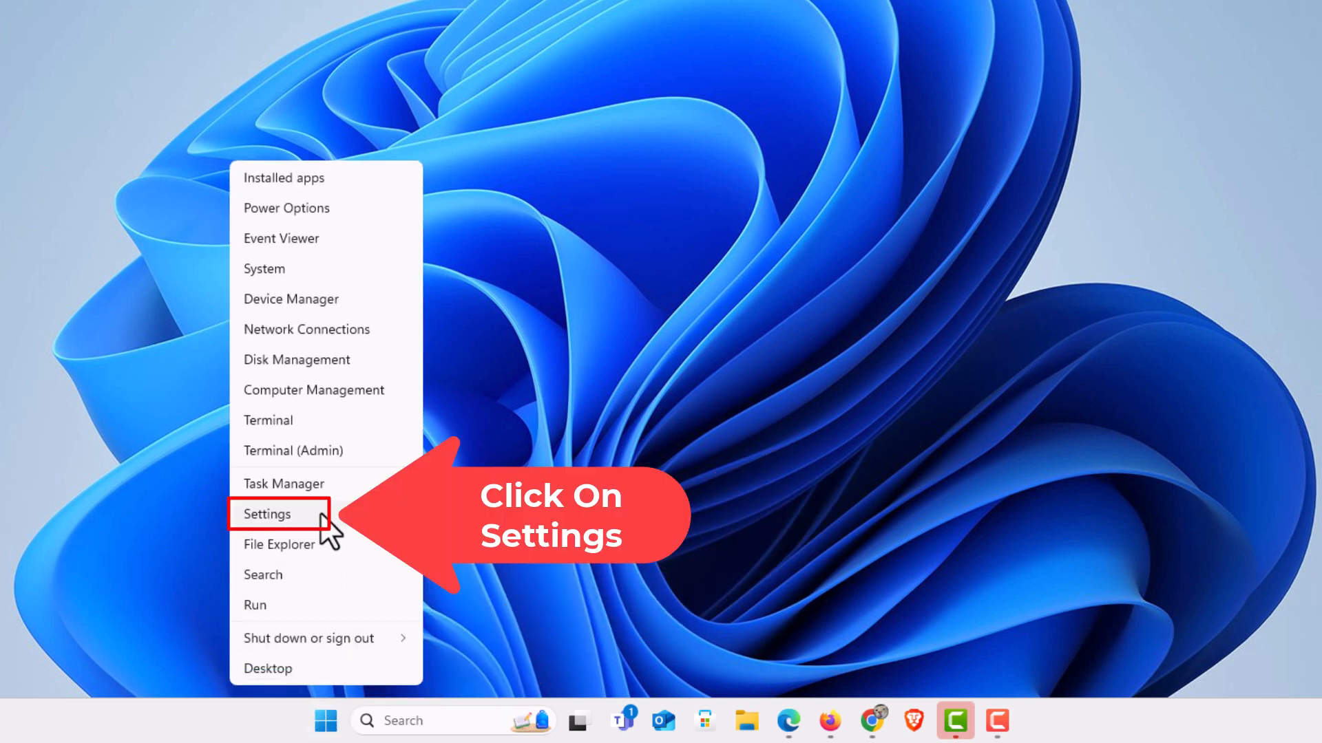
click(269, 513)
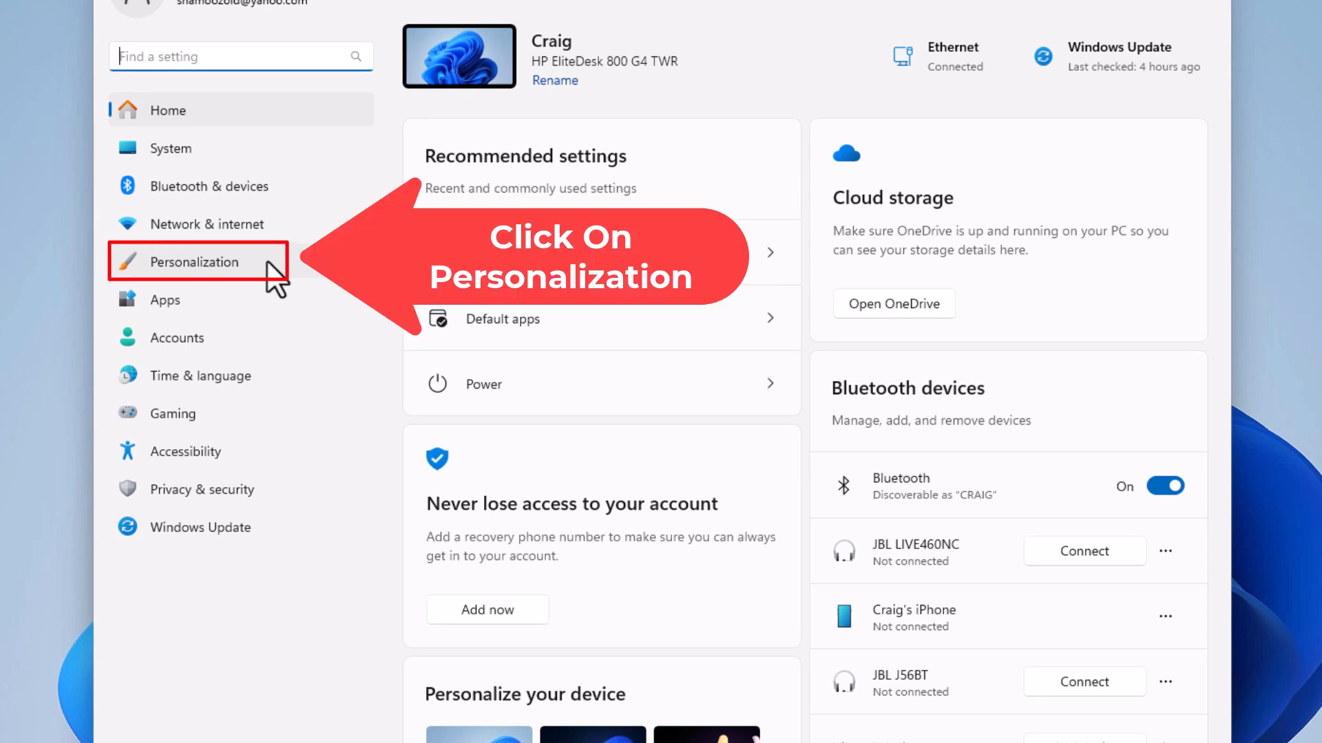
Go to Personalization and scroll to its Taskbar page.
click(194, 261)
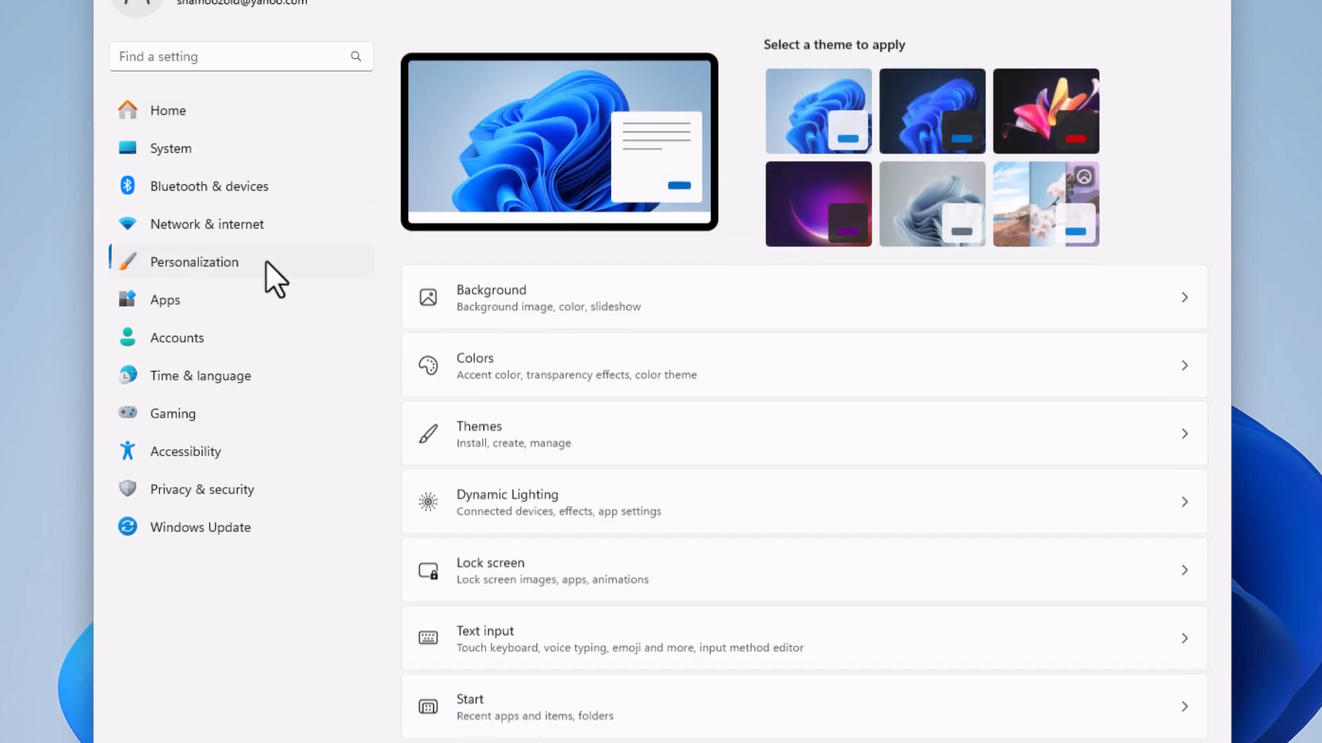
scroll(down, 3)
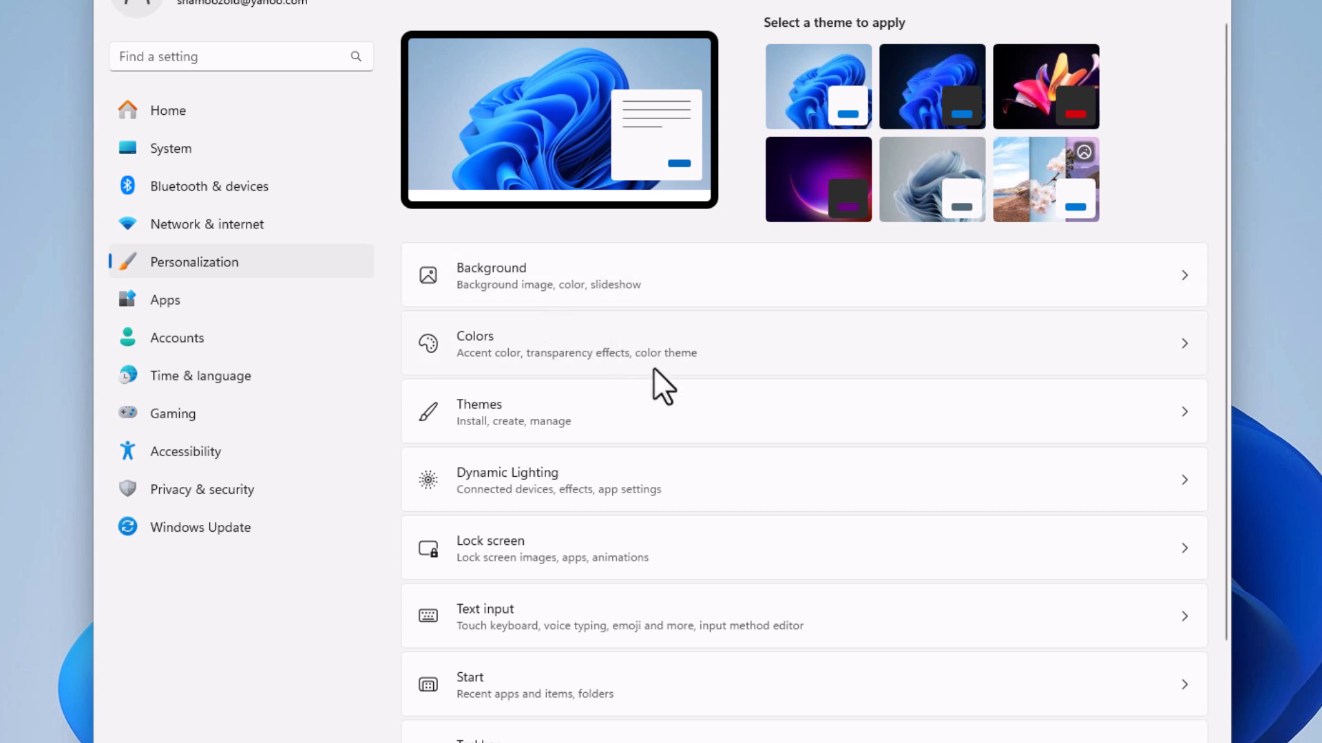
scroll(down, 3)
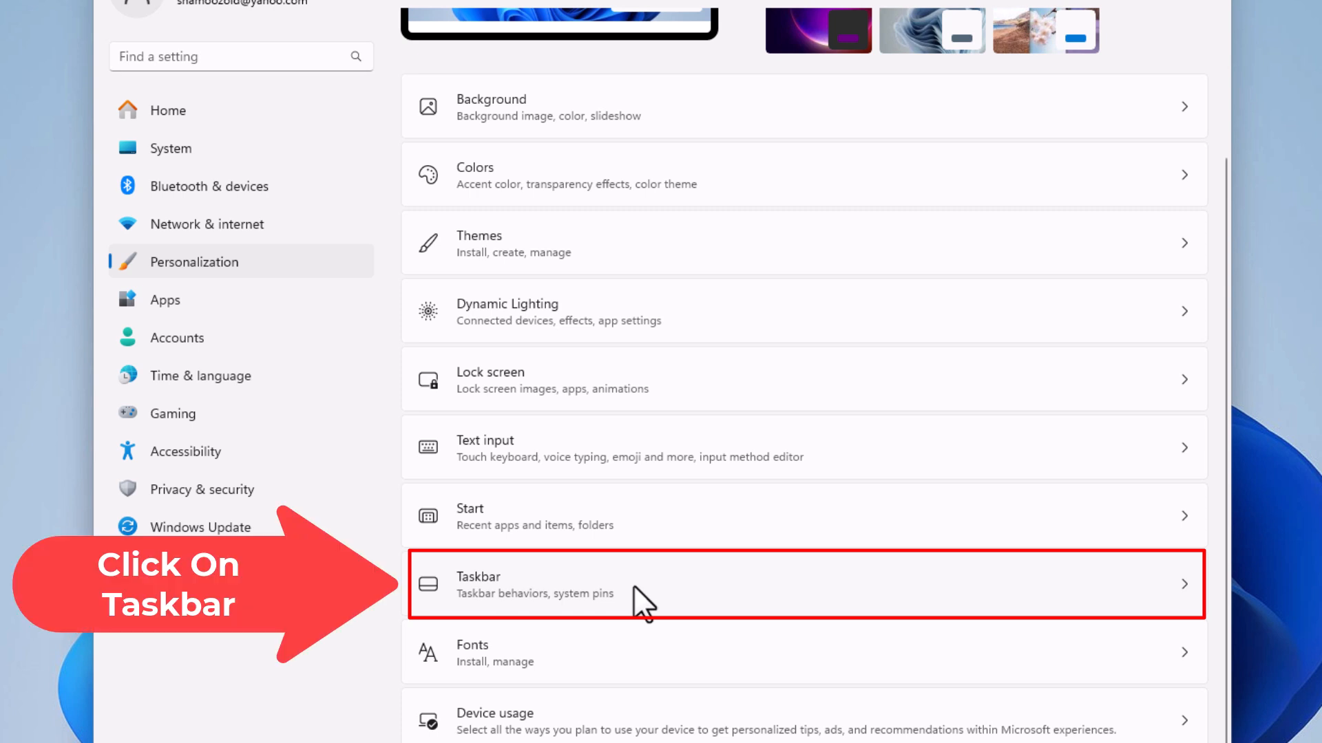
click(801, 584)
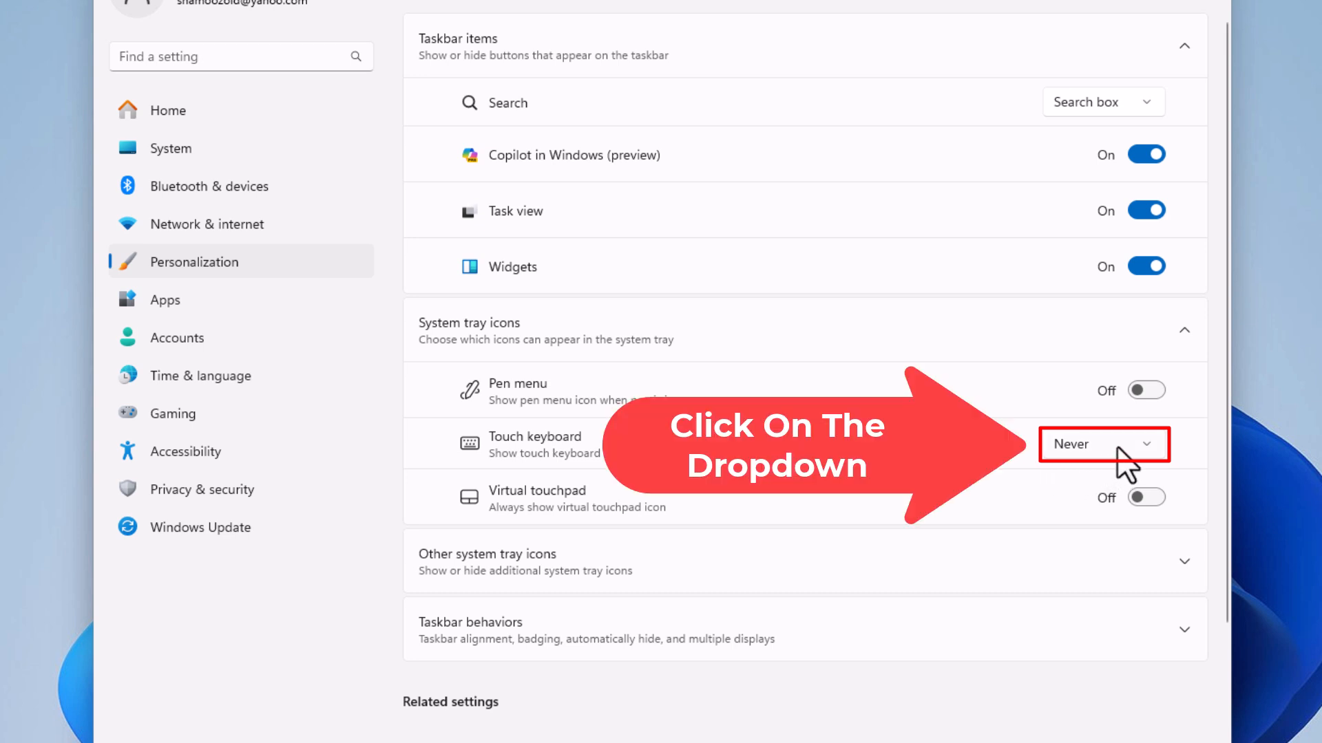
Expand the Touch keyboard tray-icon dropdown showing Never, Always, When no keyboard attached.
click(1100, 445)
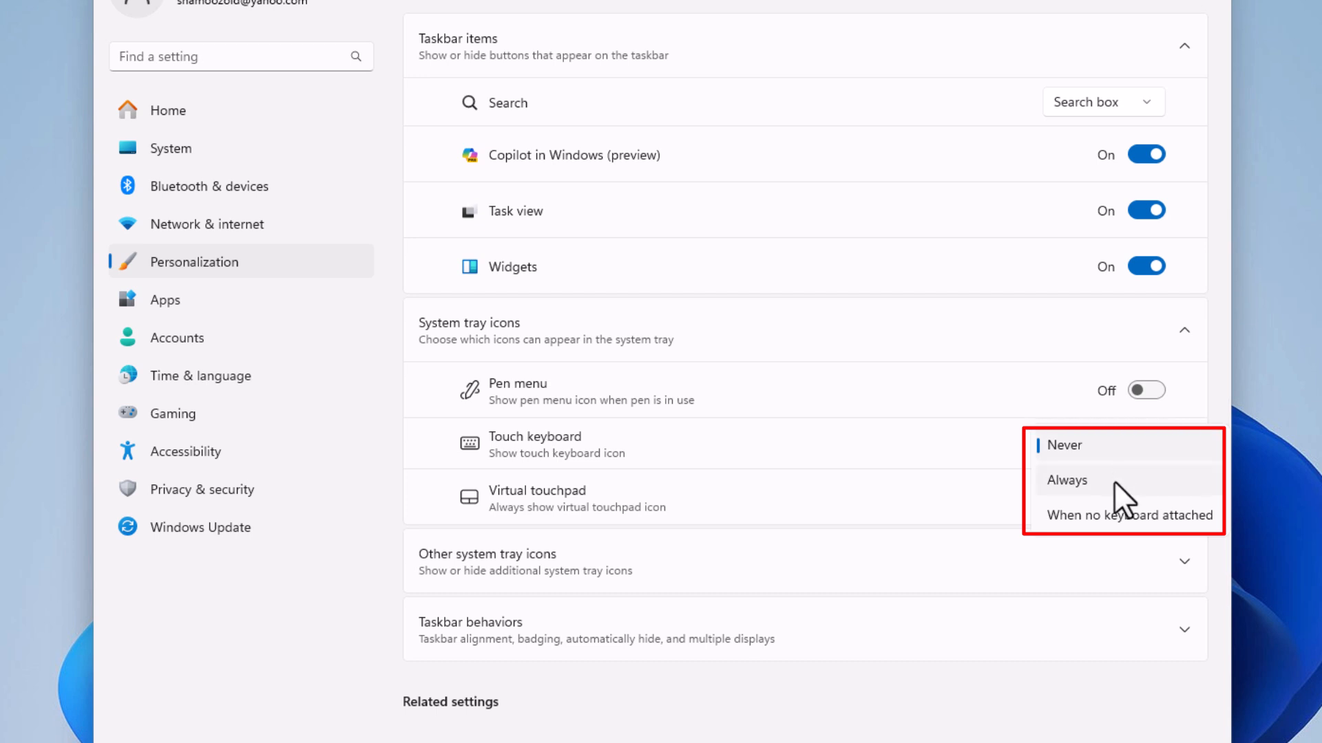
mouse_move(1113, 543)
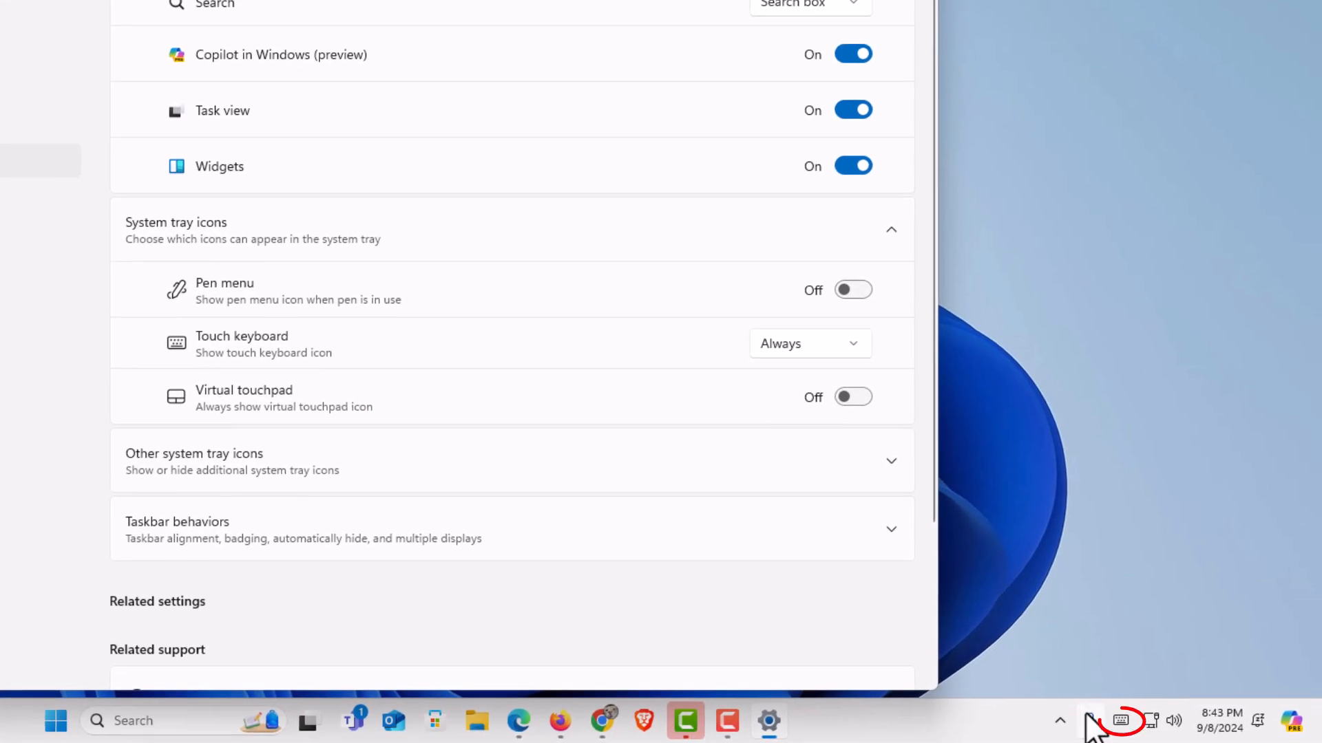
mouse_move(1120, 720)
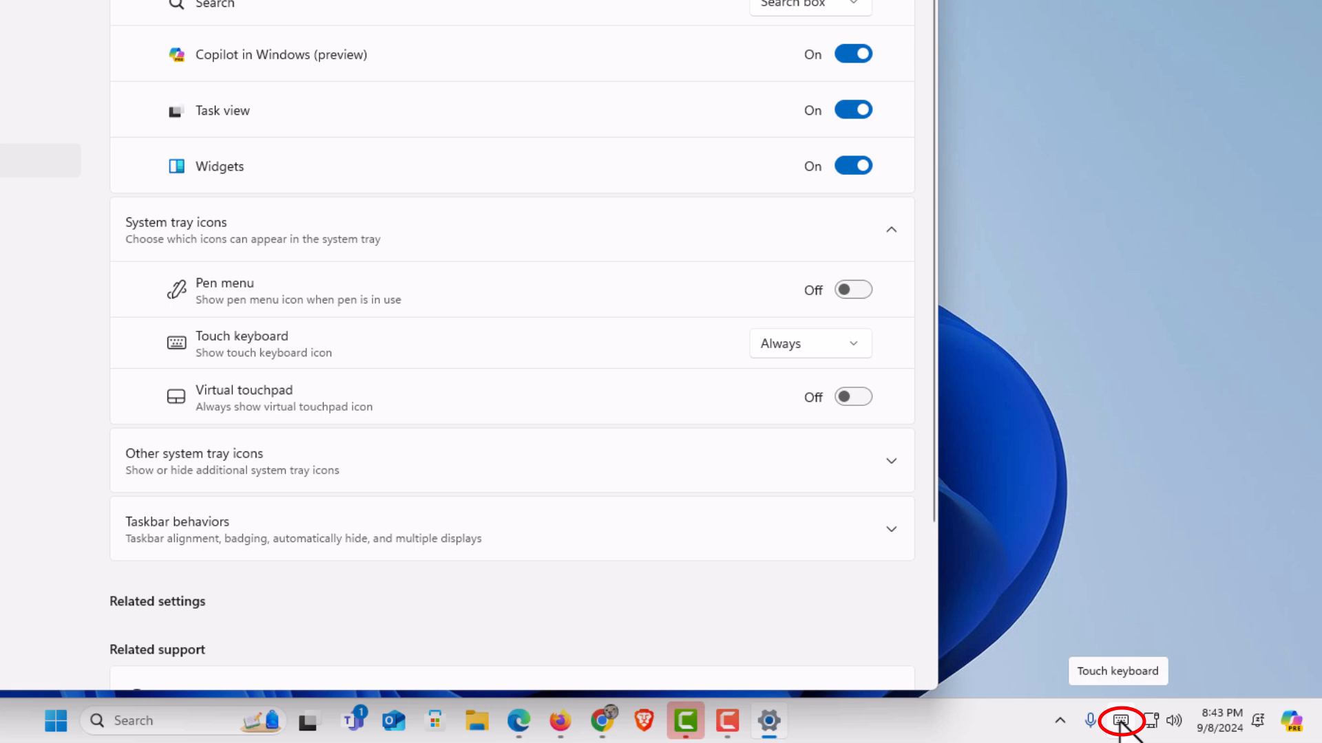
click(1120, 720)
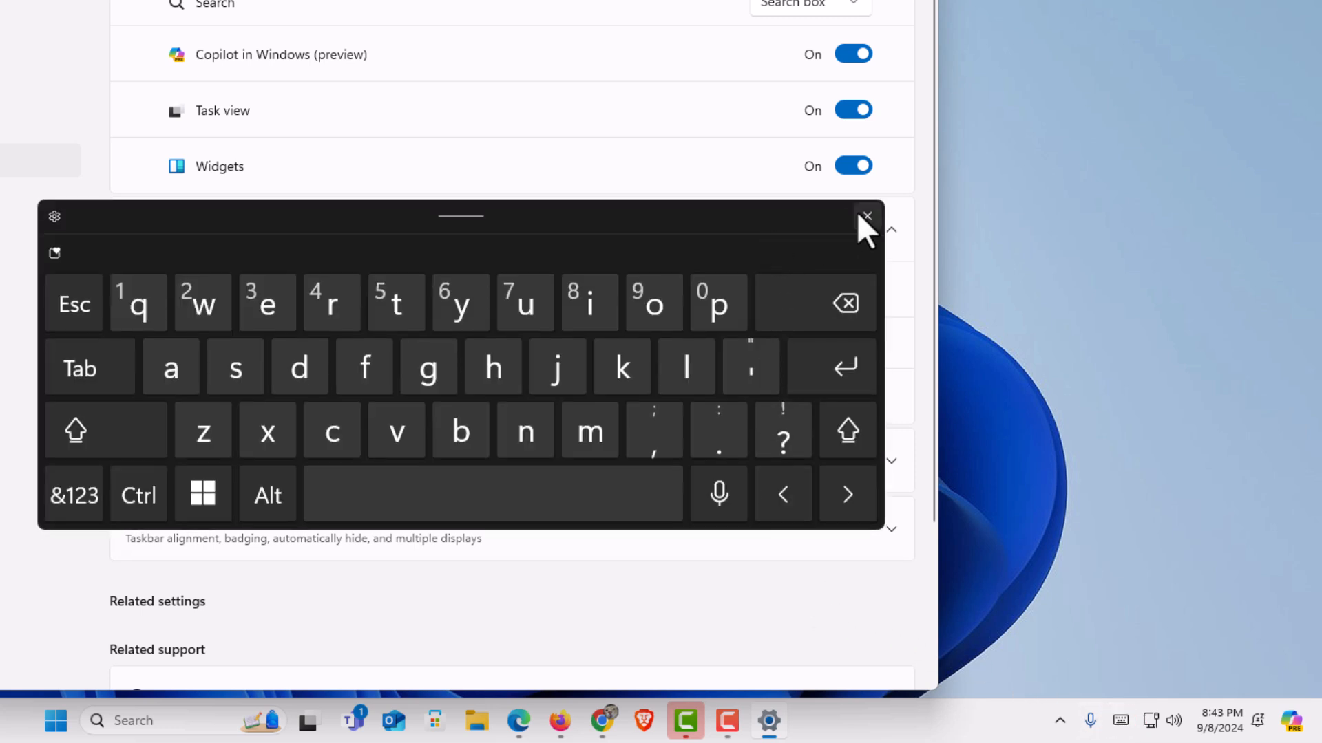
click(866, 216)
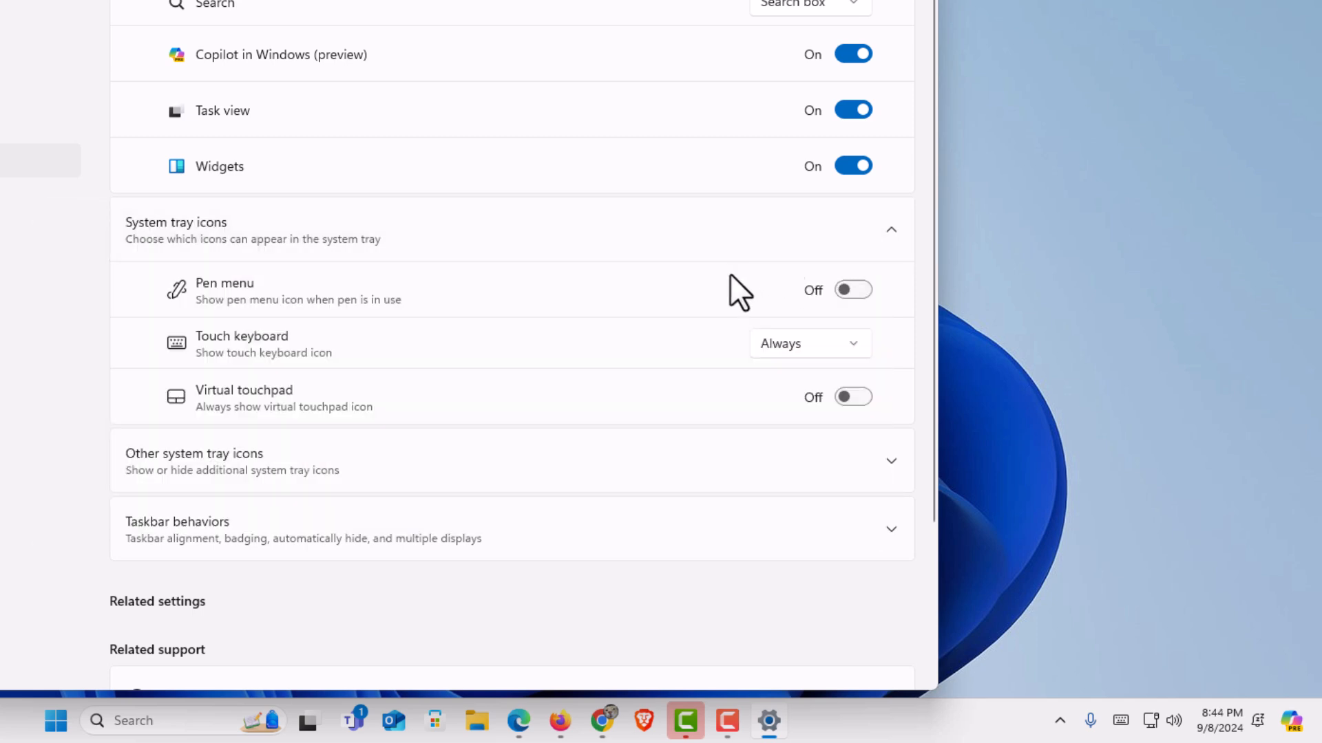
mouse_move(846, 368)
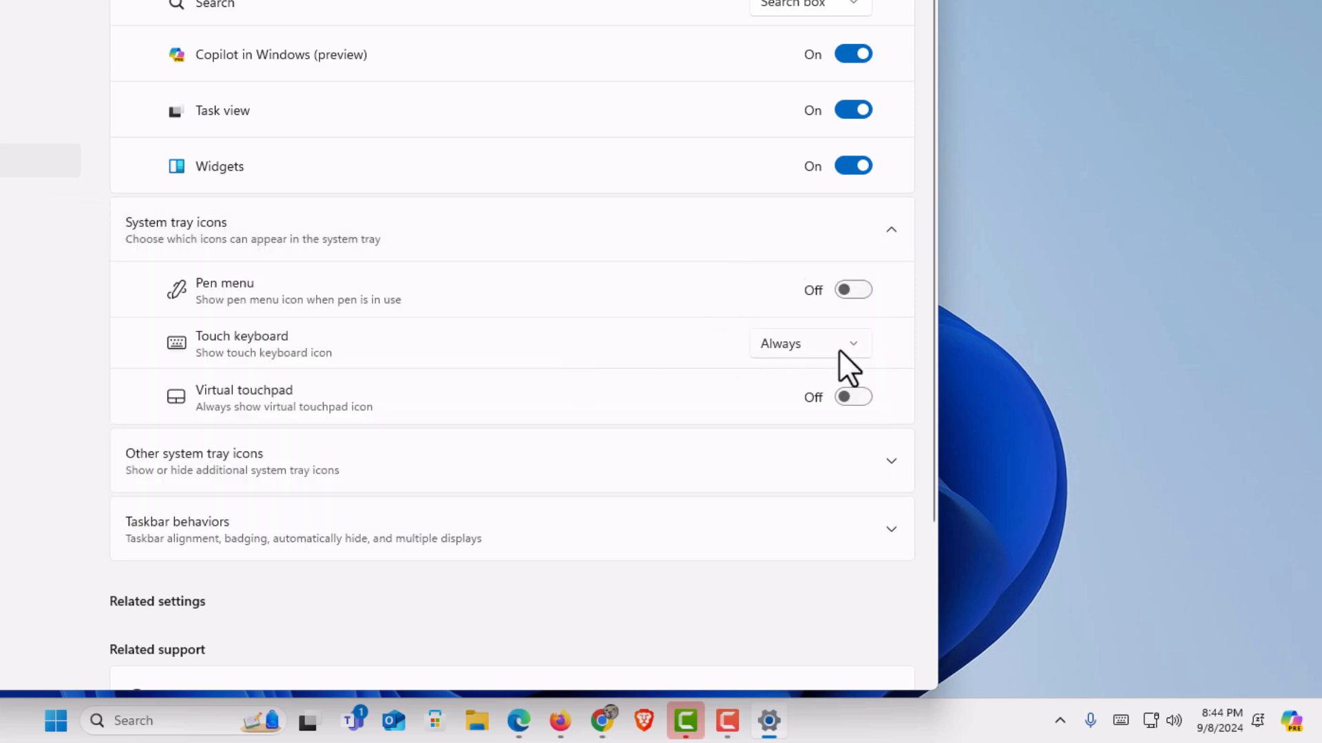
Set the Touch keyboard system tray icon back to Never.
click(808, 343)
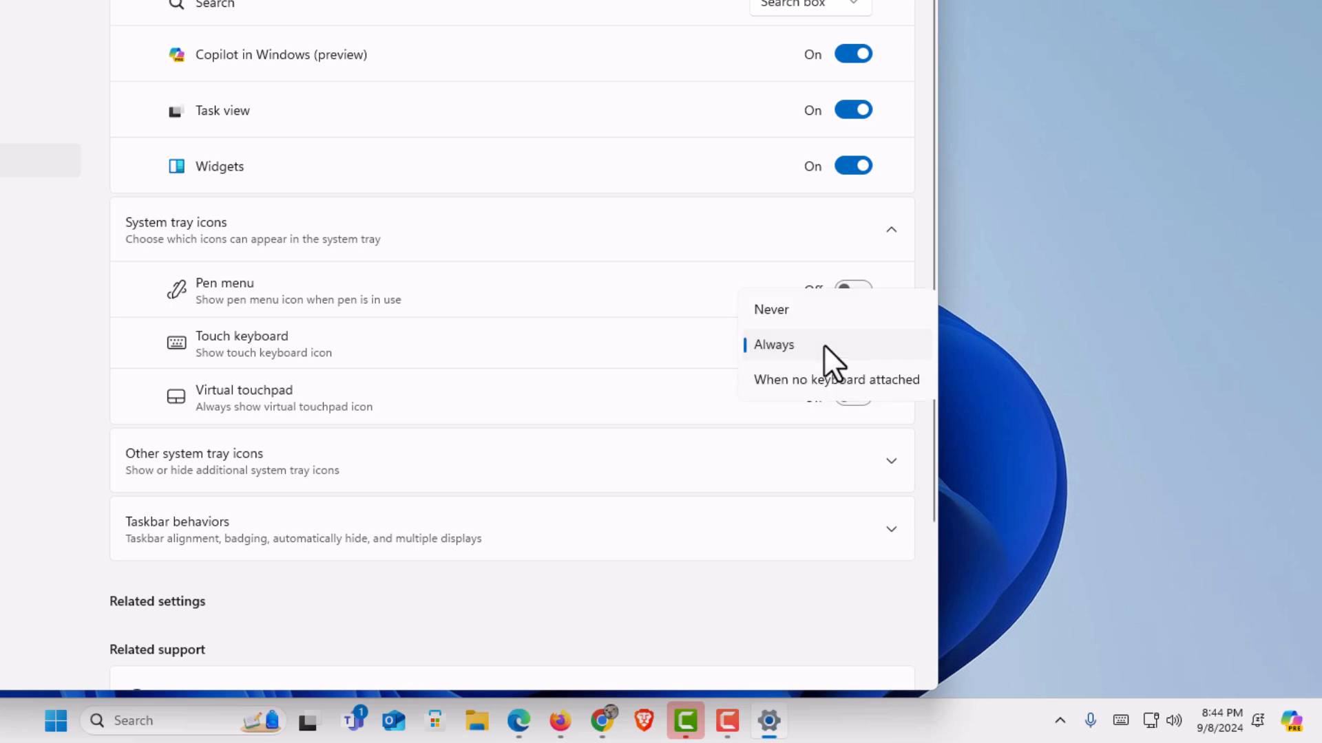
mouse_move(824, 337)
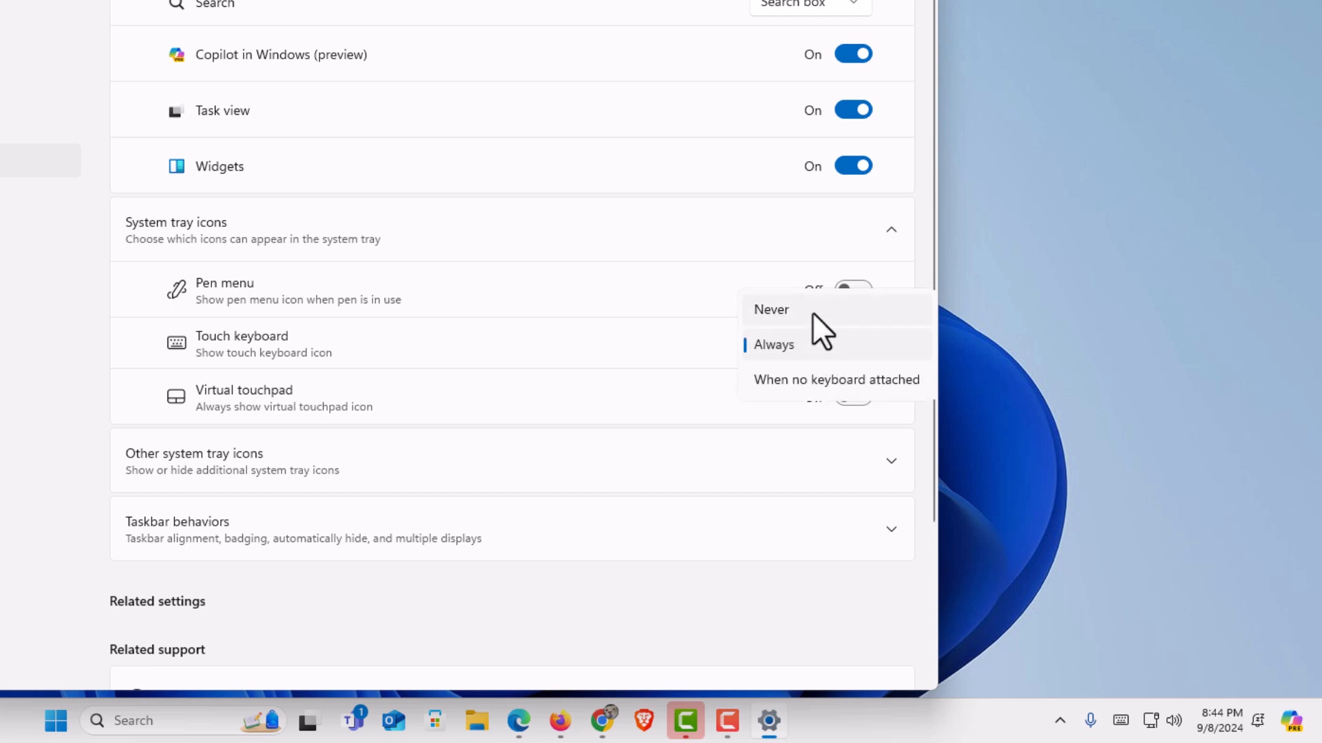
click(771, 309)
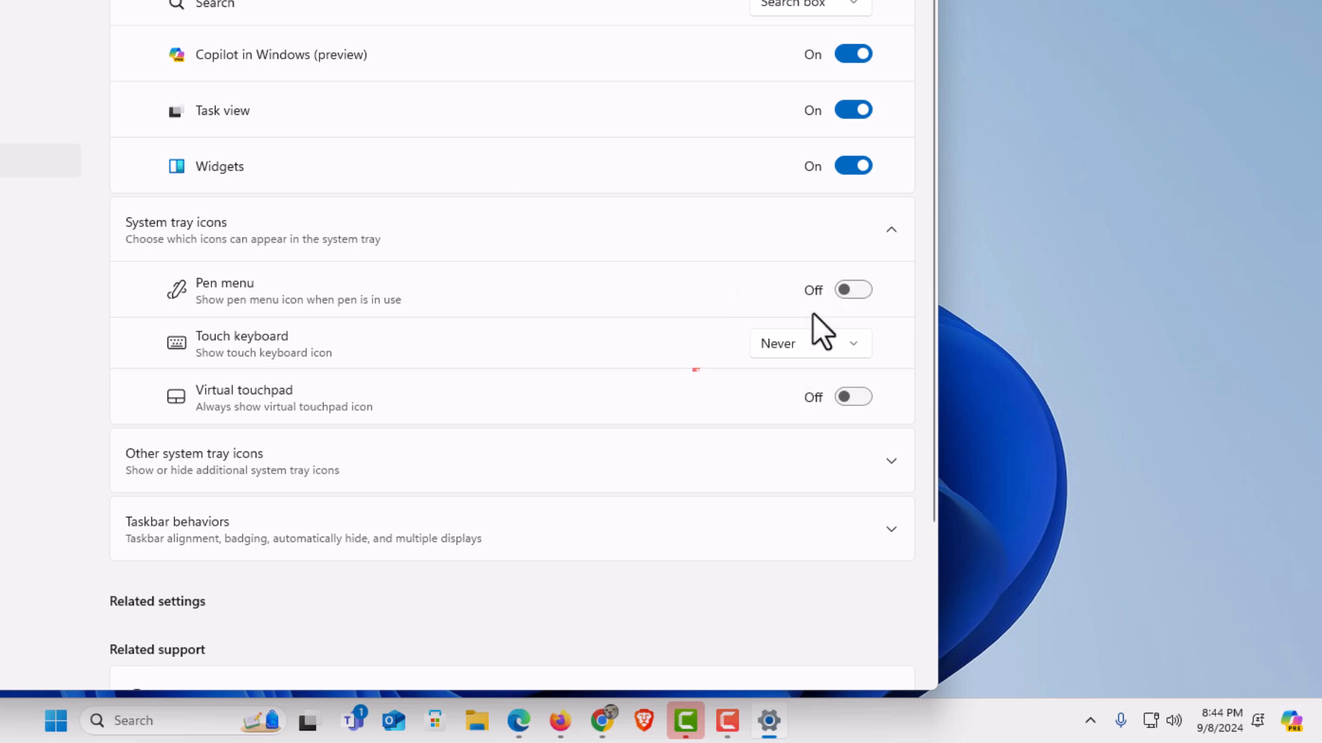
mouse_move(777, 355)
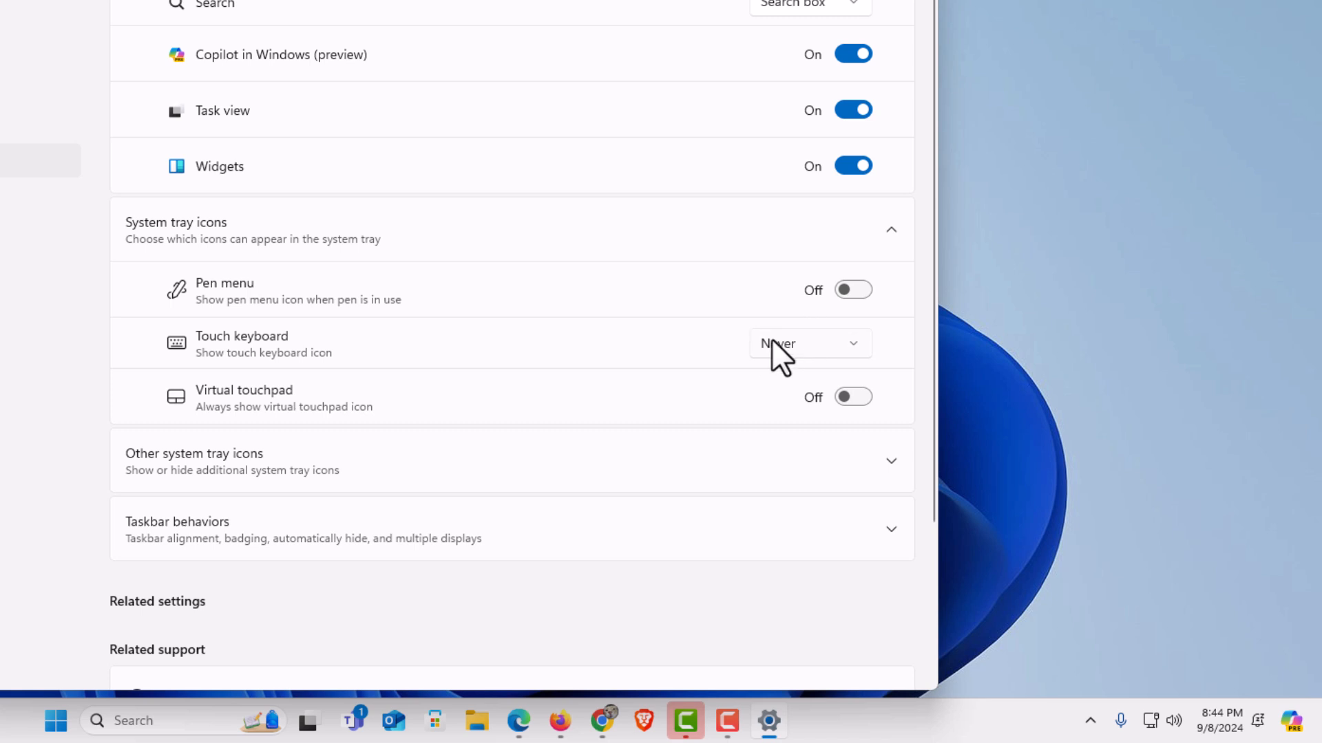
mouse_move(726, 370)
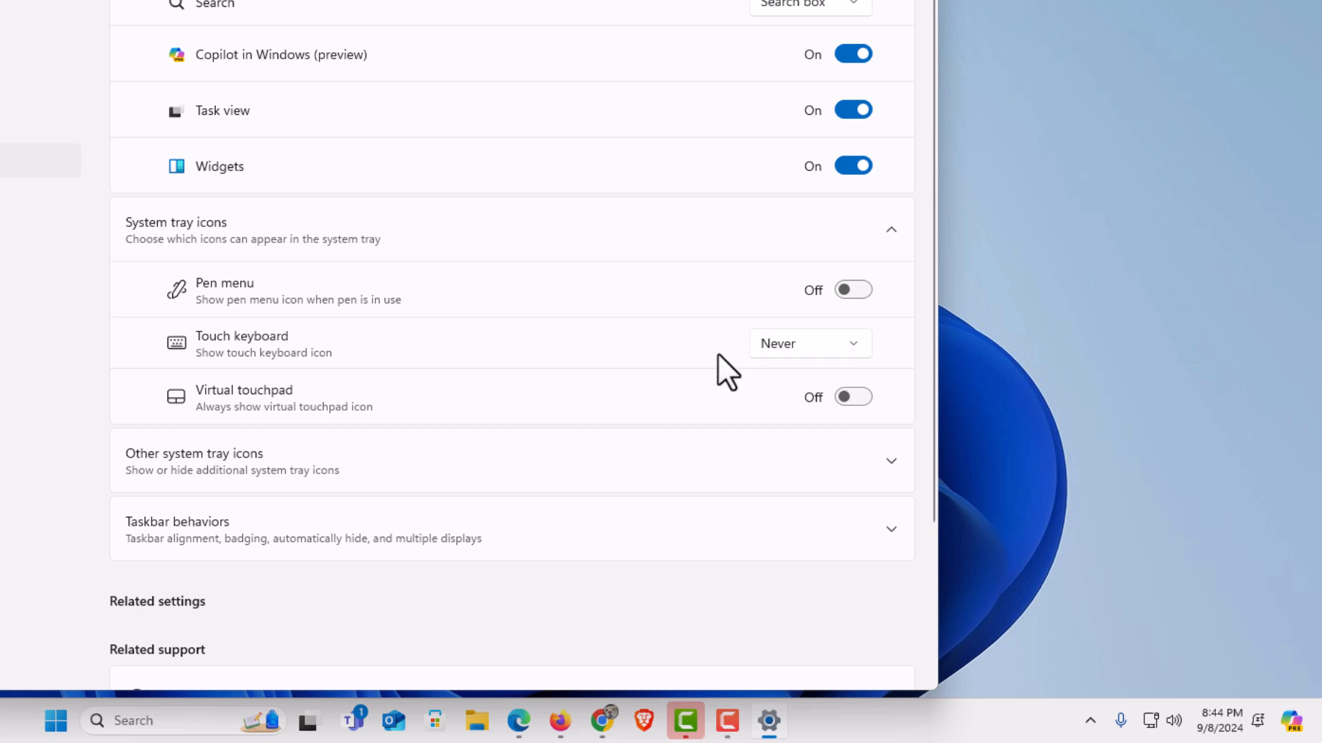